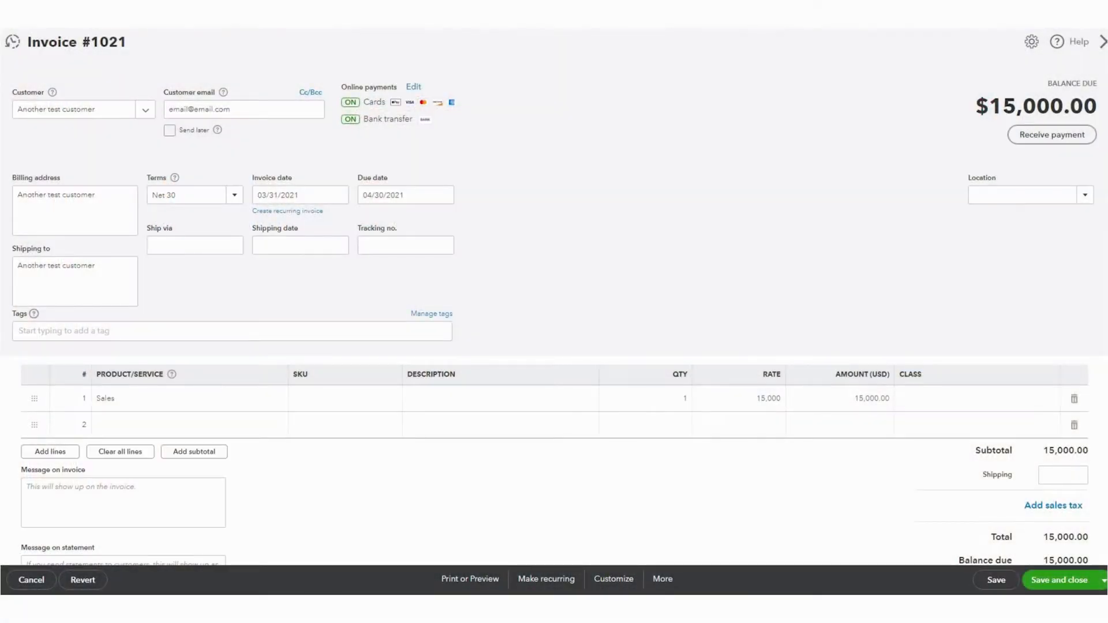
{"action": "mouse_move", "coordinate": [565, 105]}
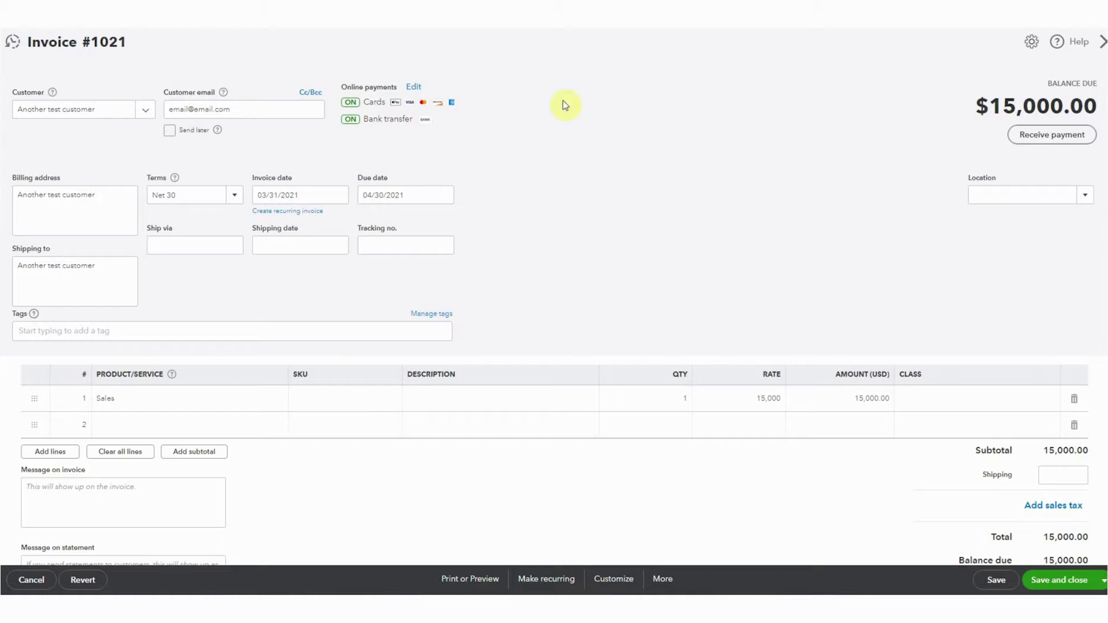
{"action": "mouse_move", "coordinate": [30, 131]}
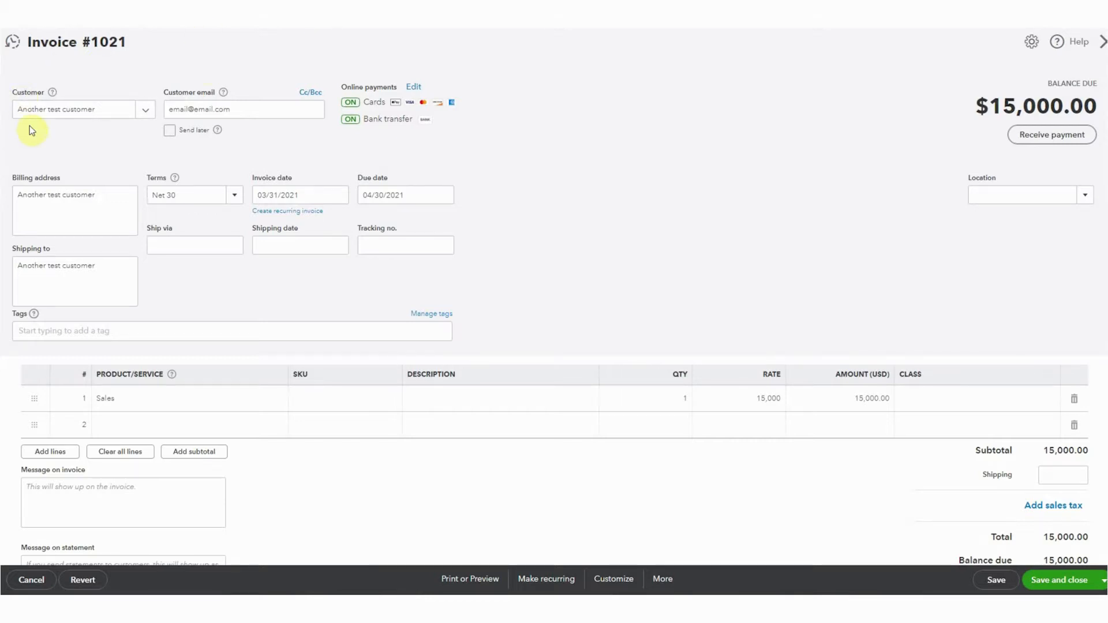
{"action": "mouse_move", "coordinate": [806, 454]}
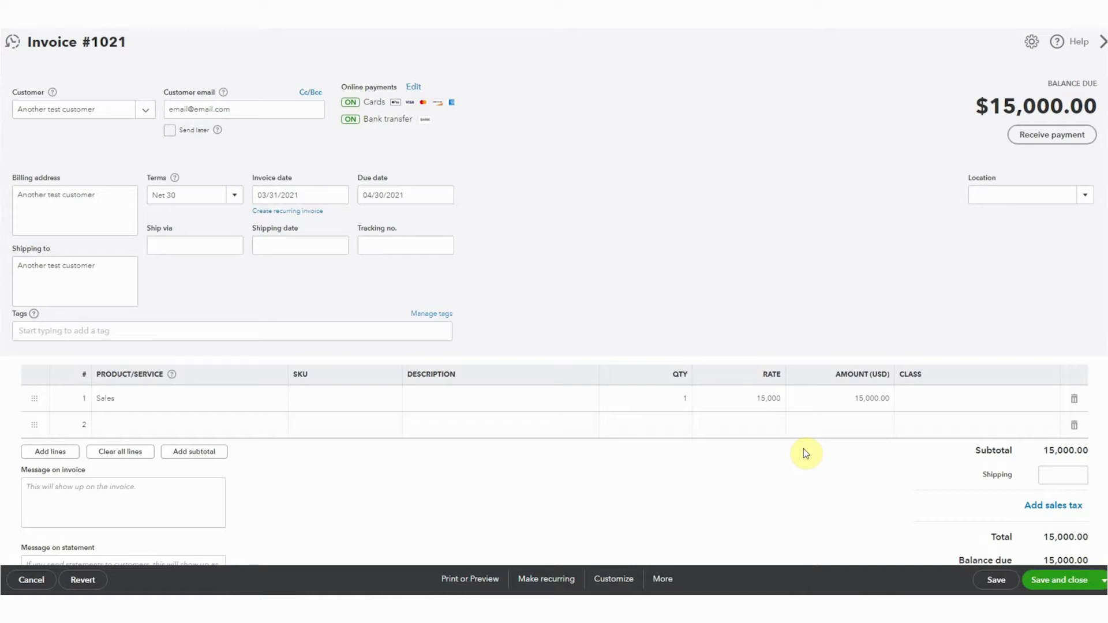
{"action": "mouse_move", "coordinate": [808, 115]}
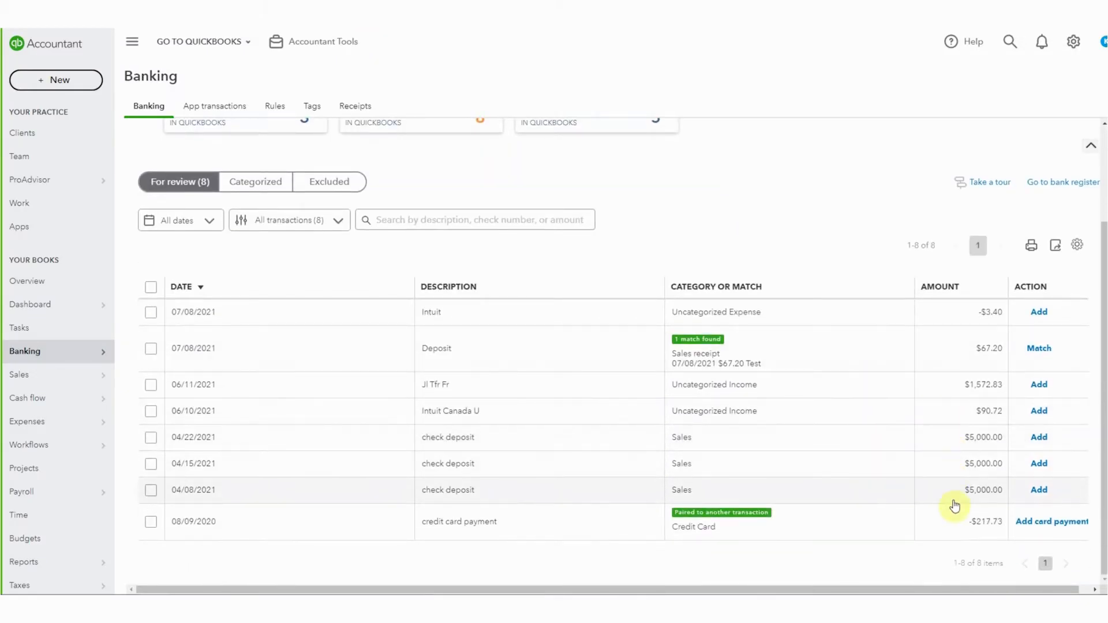
{"action": "mouse_move", "coordinate": [931, 495]}
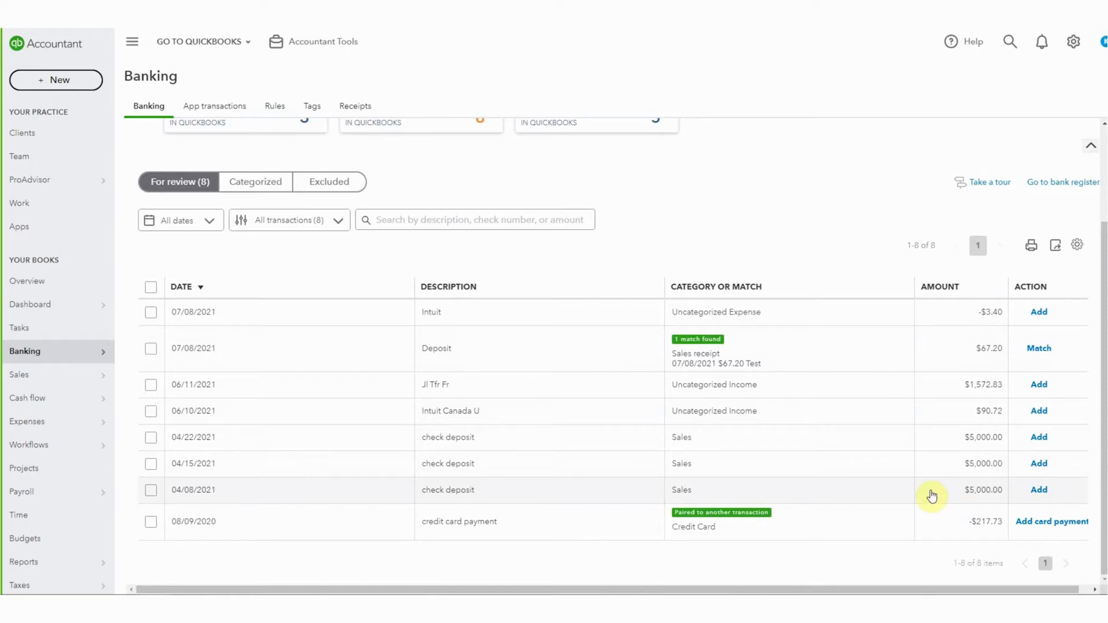
{"action": "mouse_move", "coordinate": [512, 494]}
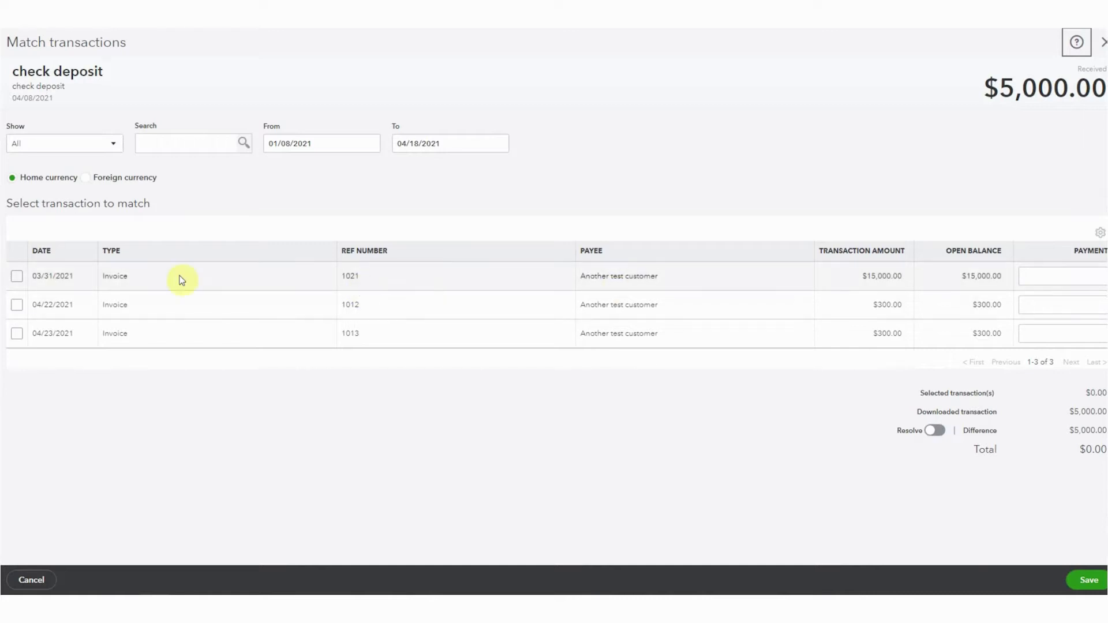
{"action": "mouse_move", "coordinate": [121, 320]}
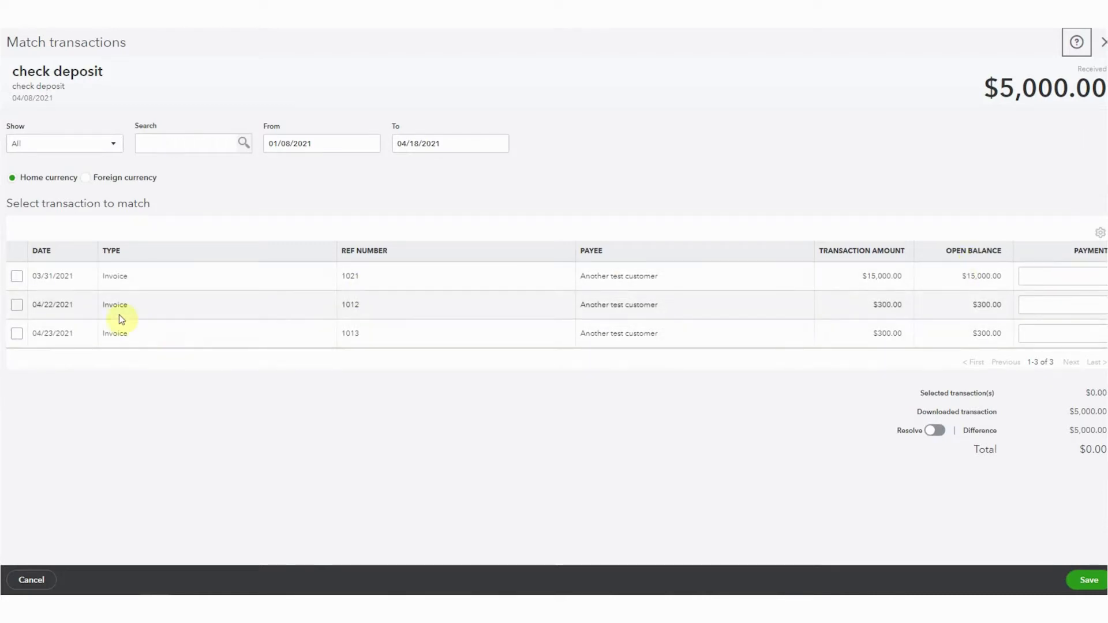
Apply the 04/08/2021 $5,000.00 deposit to invoice 1021 with $0.00 difference and save
{"action": "left_click", "coordinate": [17, 276]}
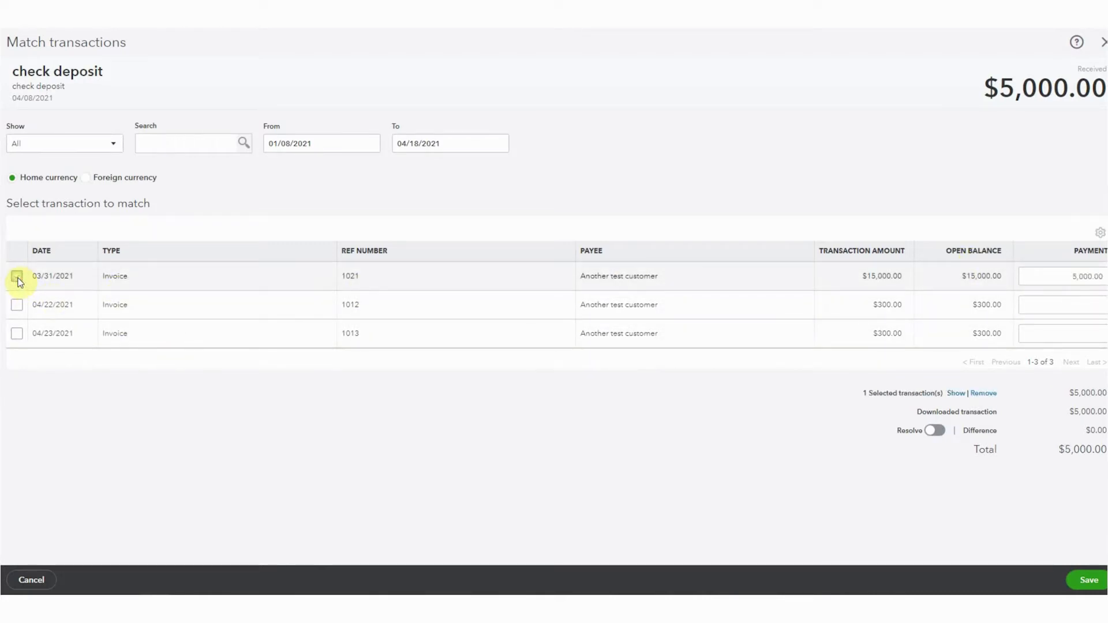
{"action": "left_click", "coordinate": [16, 276]}
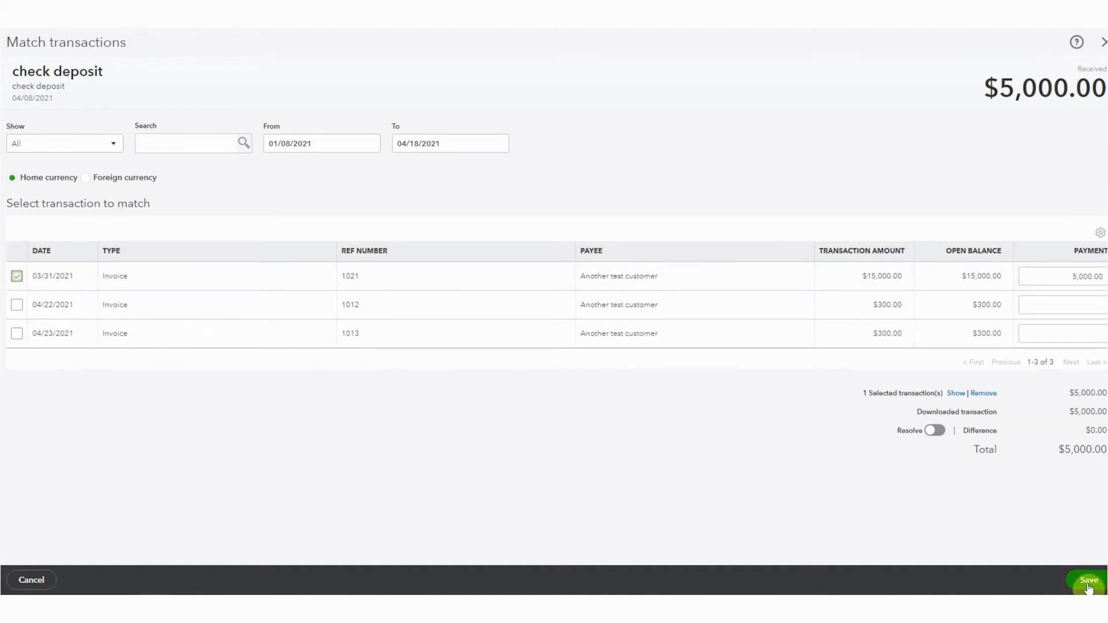
{"action": "left_click", "coordinate": [1087, 580]}
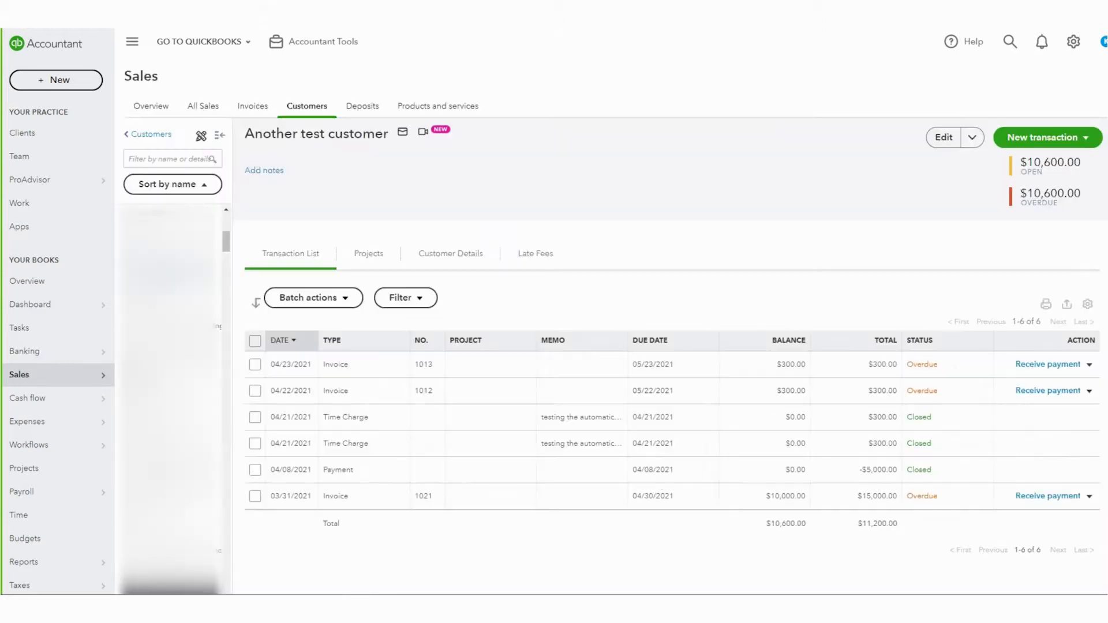
{"action": "mouse_move", "coordinate": [447, 356]}
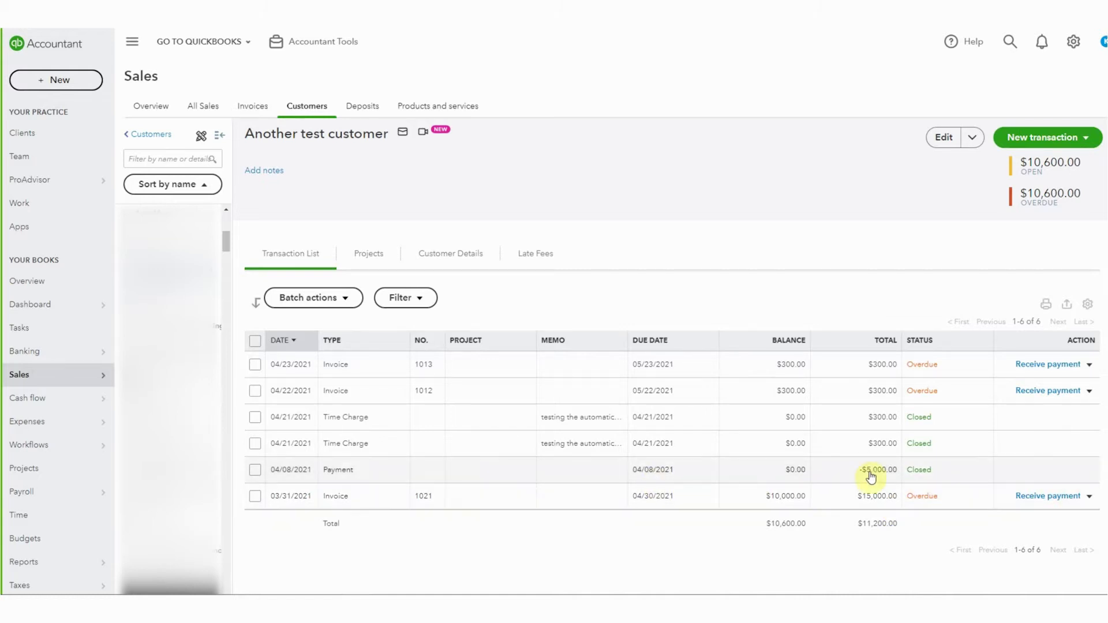
{"action": "mouse_move", "coordinate": [939, 482]}
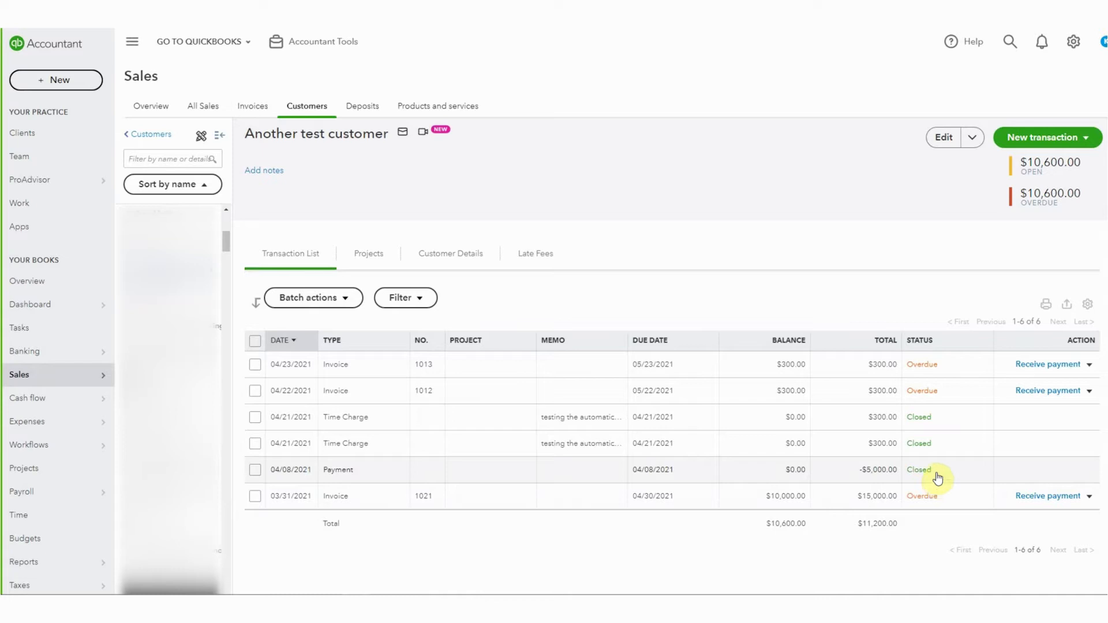
{"action": "mouse_move", "coordinate": [852, 406]}
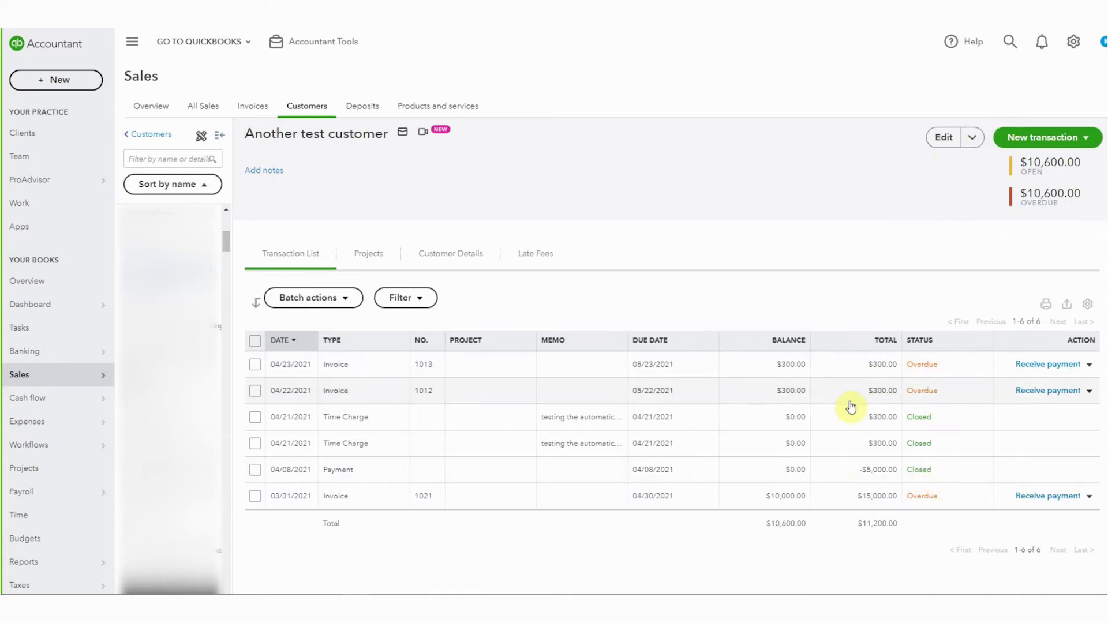
{"action": "mouse_move", "coordinate": [847, 400]}
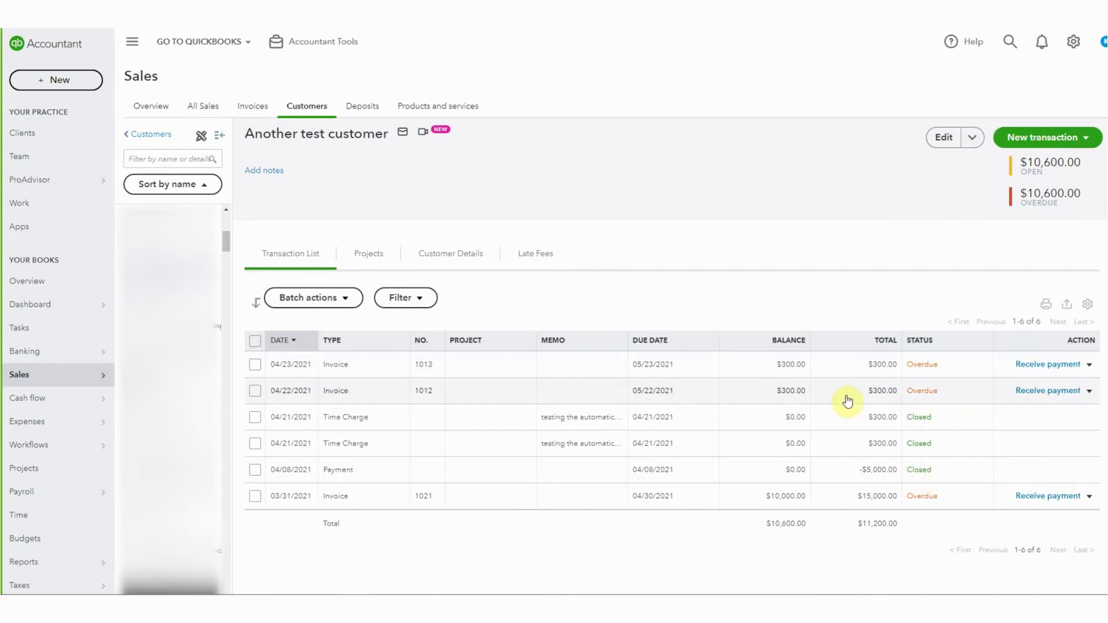
{"action": "mouse_move", "coordinate": [919, 531]}
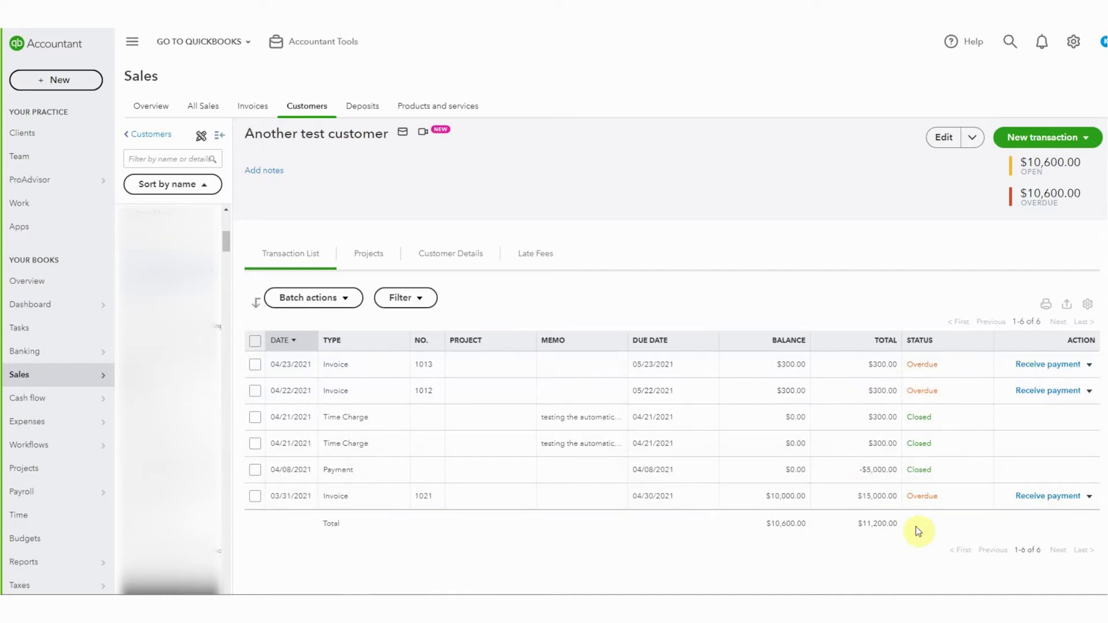
{"action": "mouse_move", "coordinate": [825, 484]}
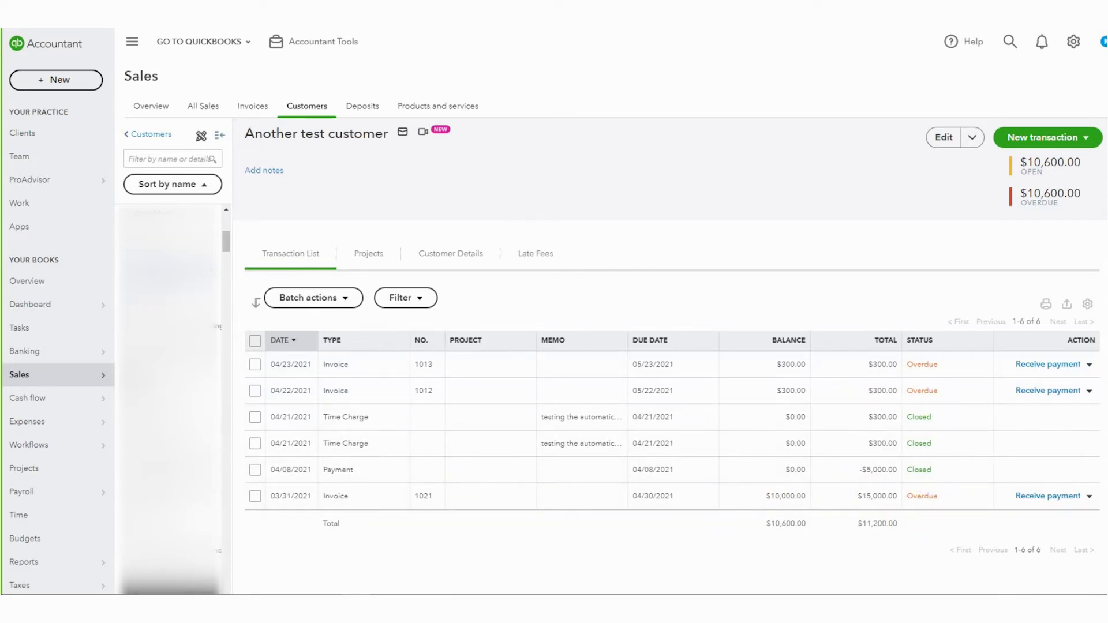
Open the second $5,000.00 check deposit for matching against invoice 1021
{"action": "left_click", "coordinate": [26, 350]}
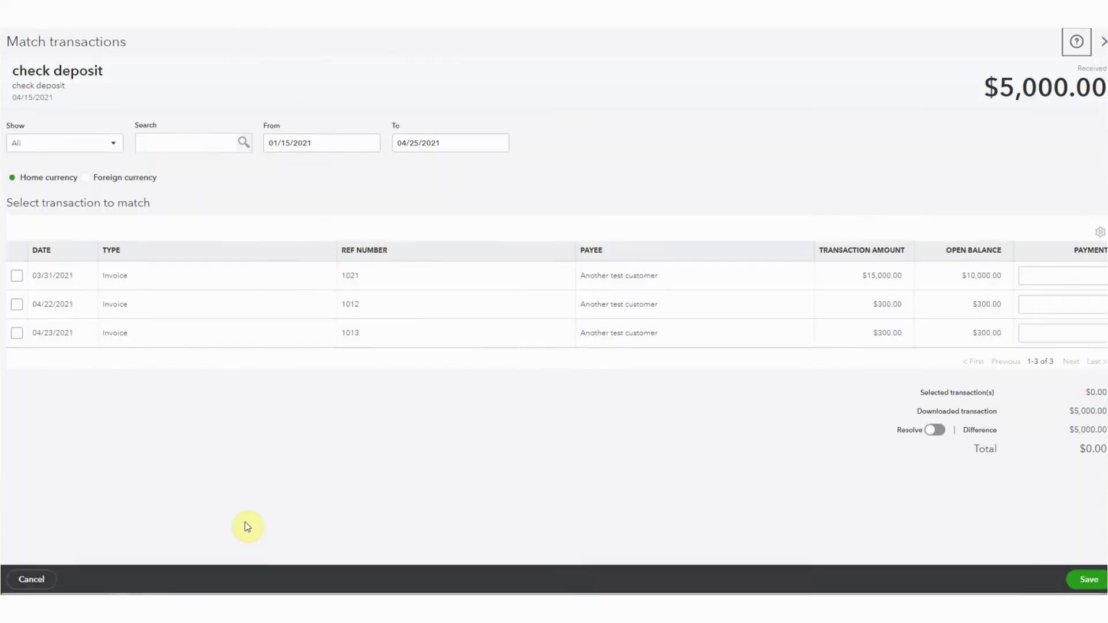
Apply the 04/15/2021 $5,000.00 deposit to invoice 1021 and save the match
{"action": "left_click", "coordinate": [16, 274]}
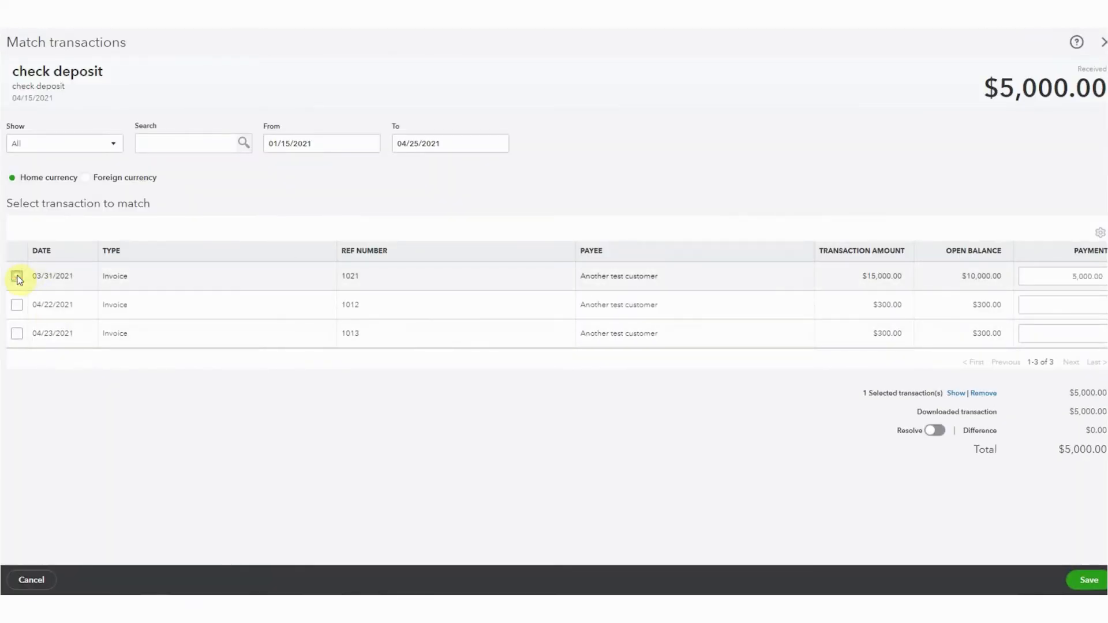
{"action": "left_click", "coordinate": [16, 276]}
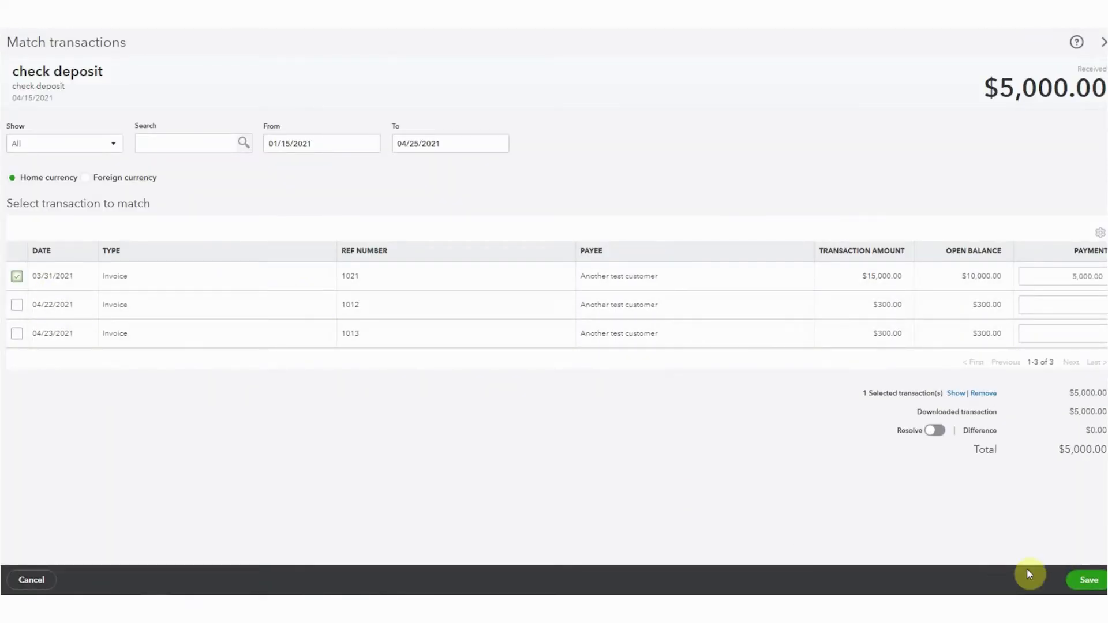
{"action": "left_click", "coordinate": [1090, 579]}
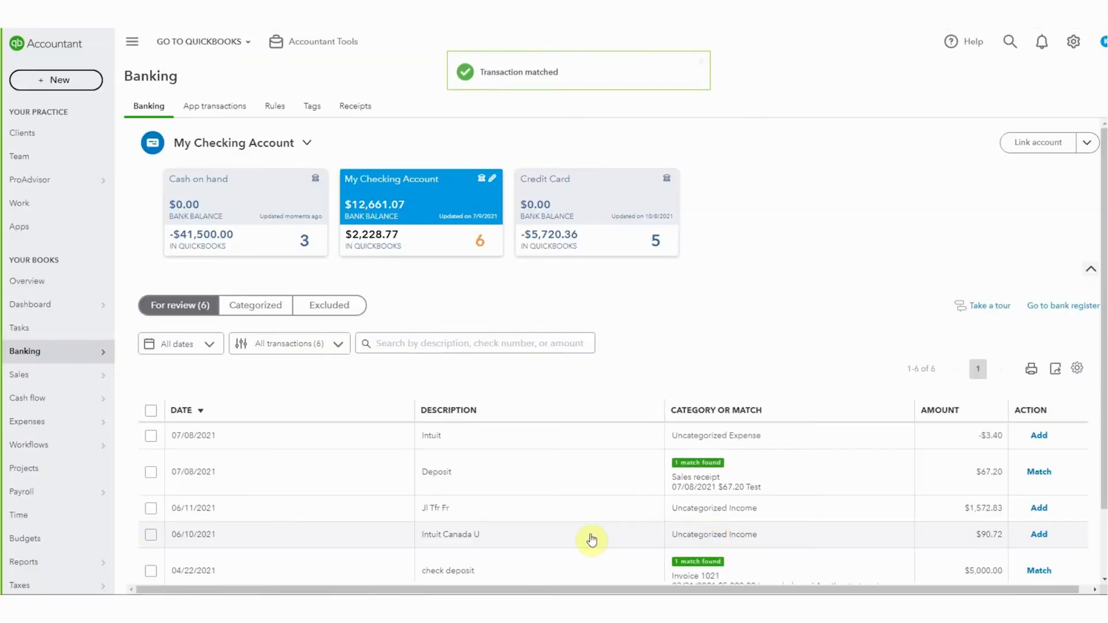
Accept the suggested match of the 04/22/2021 $5,000.00 deposit to invoice 1021
{"action": "scroll", "scroll_direction": "down", "scroll_amount": 3}
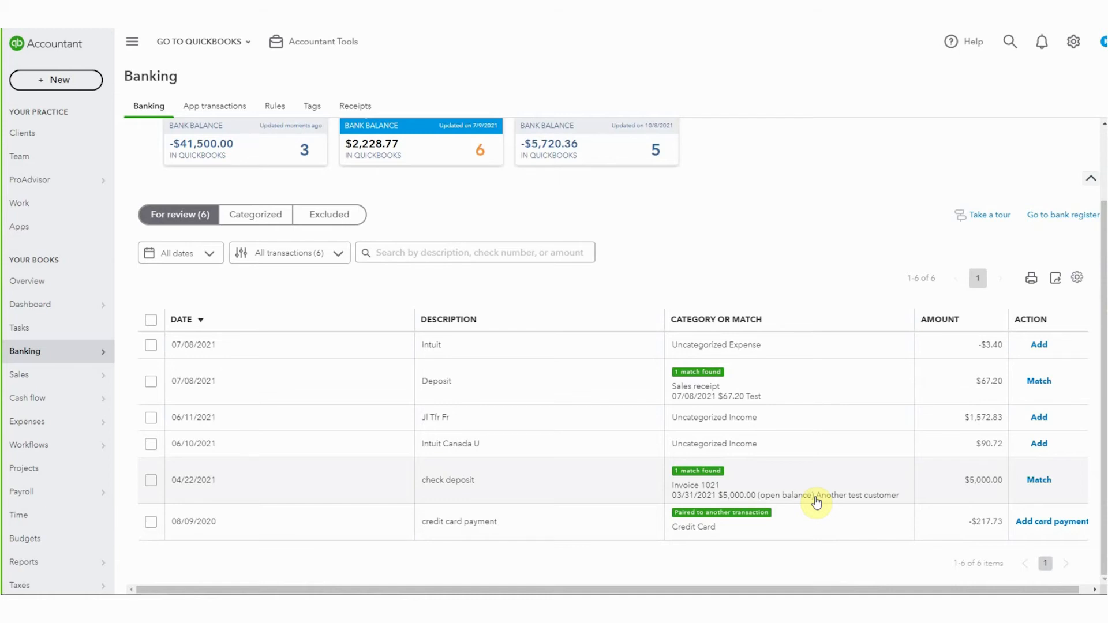
{"action": "left_click", "coordinate": [1038, 480]}
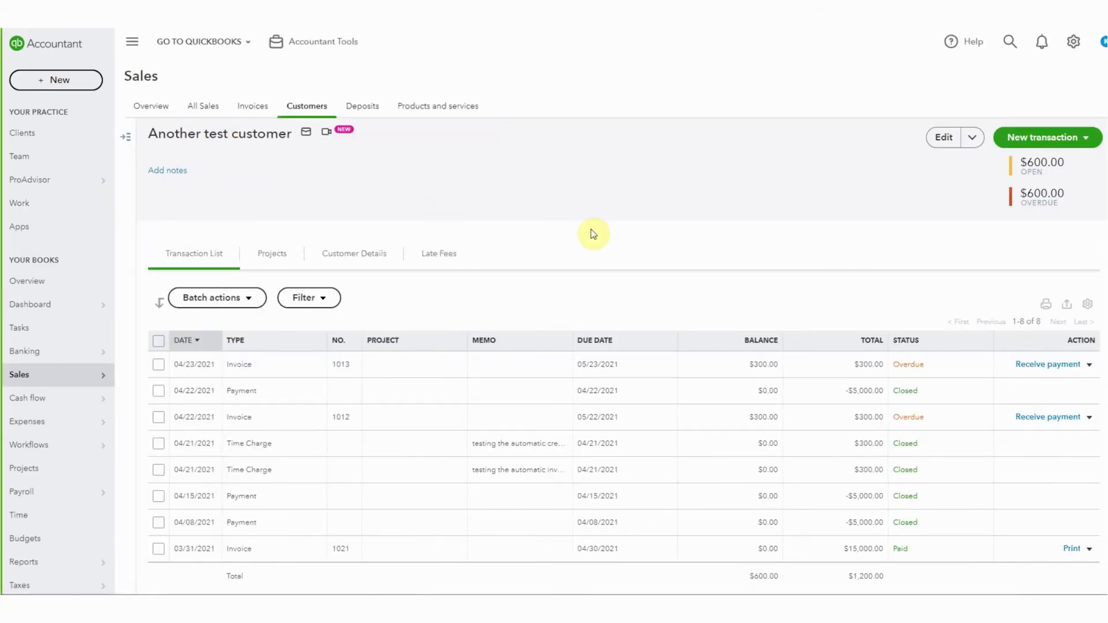
{"action": "mouse_move", "coordinate": [853, 219]}
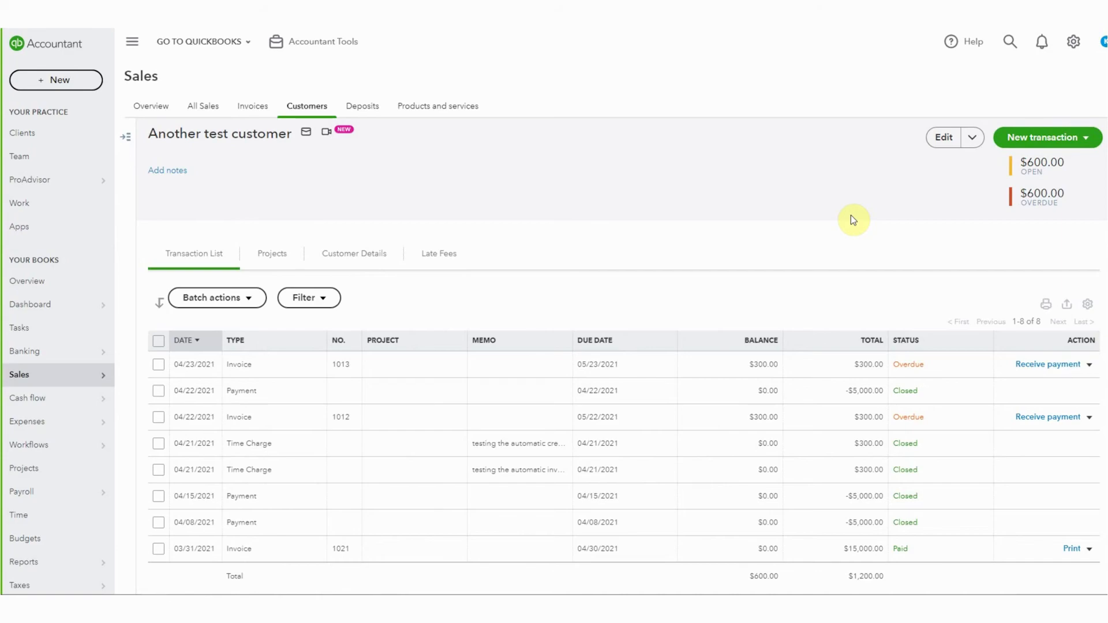